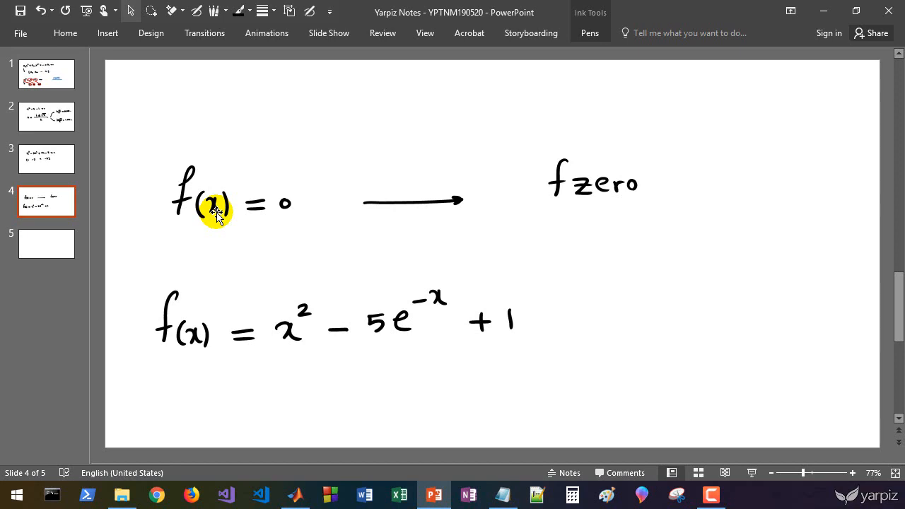
Step: On slide 5, handwrite 'fsolve' at top right and f(x⃗) = 0 at top left
{"action": "left_click", "coordinate": [45, 243]}
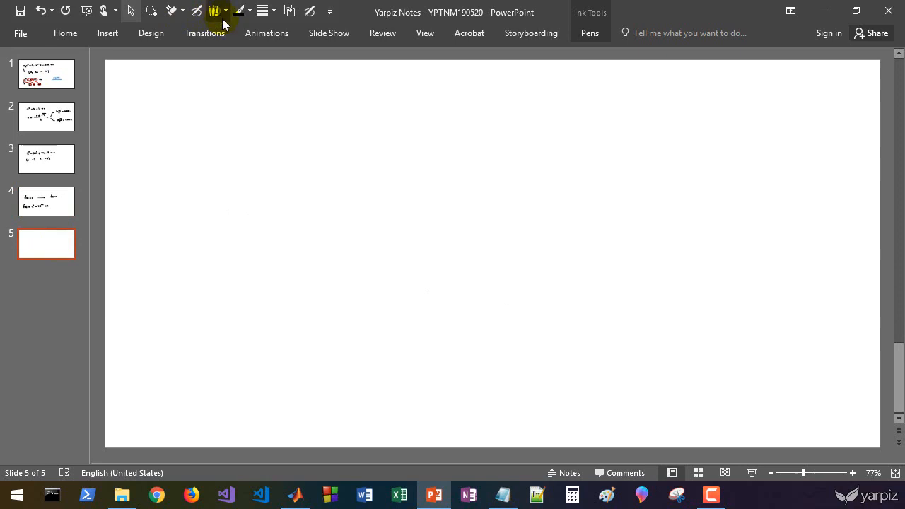
{"action": "left_click_drag", "start_coordinate": [572, 85], "coordinate": [558, 130]}
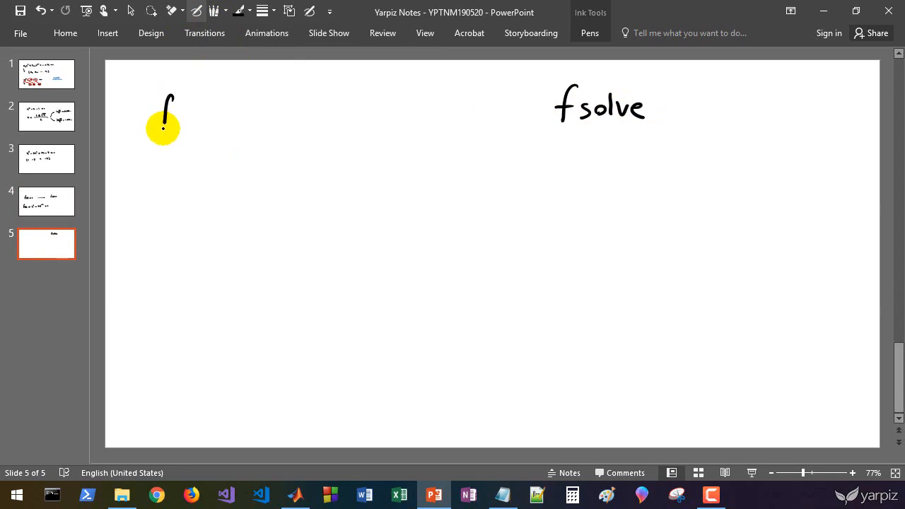
{"action": "left_click_drag", "start_coordinate": [177, 120], "coordinate": [219, 124]}
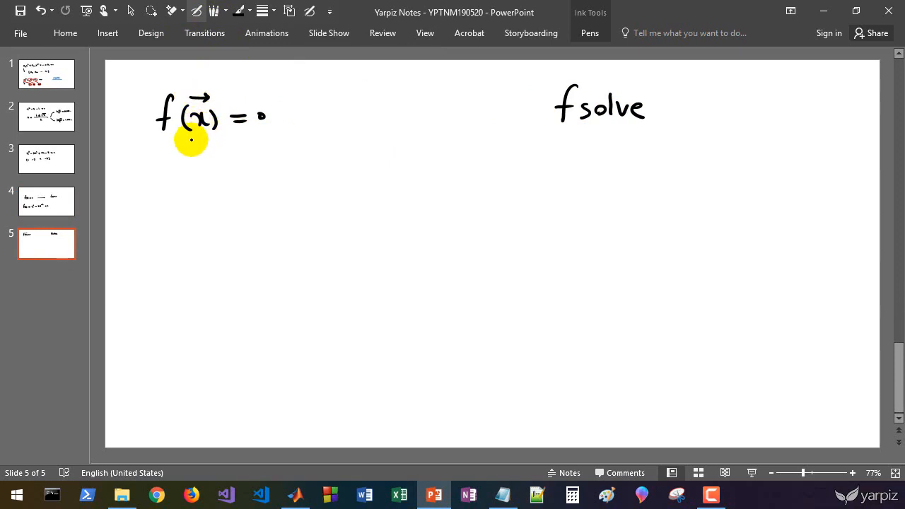
{"action": "mouse_move", "coordinate": [167, 134]}
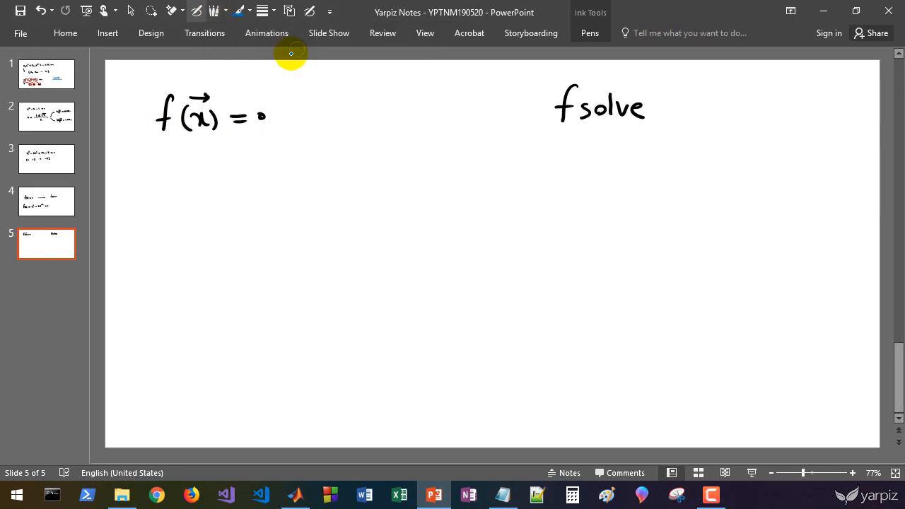
{"action": "mouse_move", "coordinate": [156, 275]}
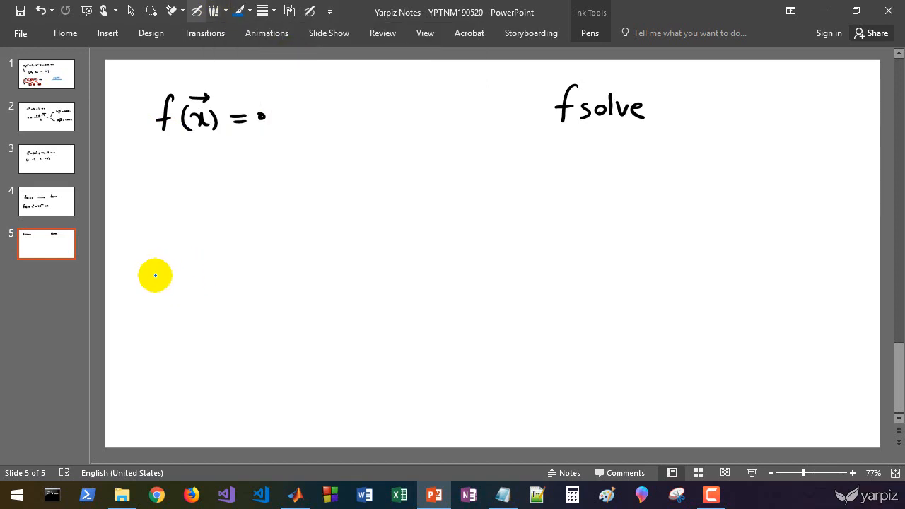
{"action": "mouse_move", "coordinate": [155, 286]}
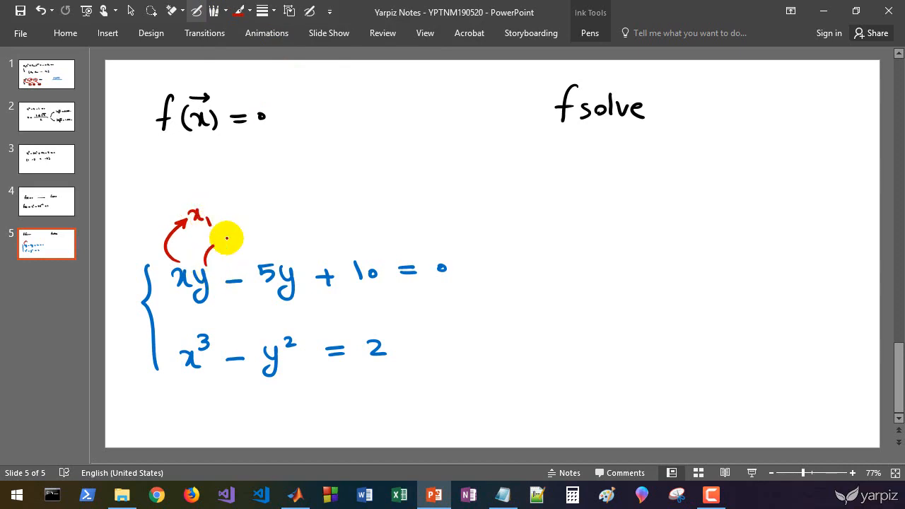
Step: Draw the red arrow labelling y as x2 beside the braced system
{"action": "left_click_drag", "start_coordinate": [212, 241], "coordinate": [286, 221]}
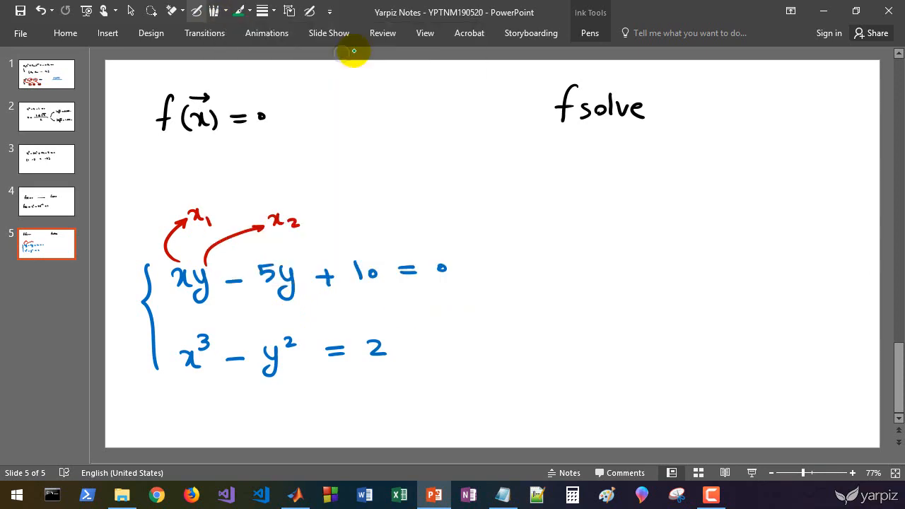
Step: Draw a green arrow, rewrite the system as x1x2 − 5x2 + 10 = 0, x1³ − x2² − 2 = 0, and box it
{"action": "left_click_drag", "start_coordinate": [480, 286], "coordinate": [545, 200]}
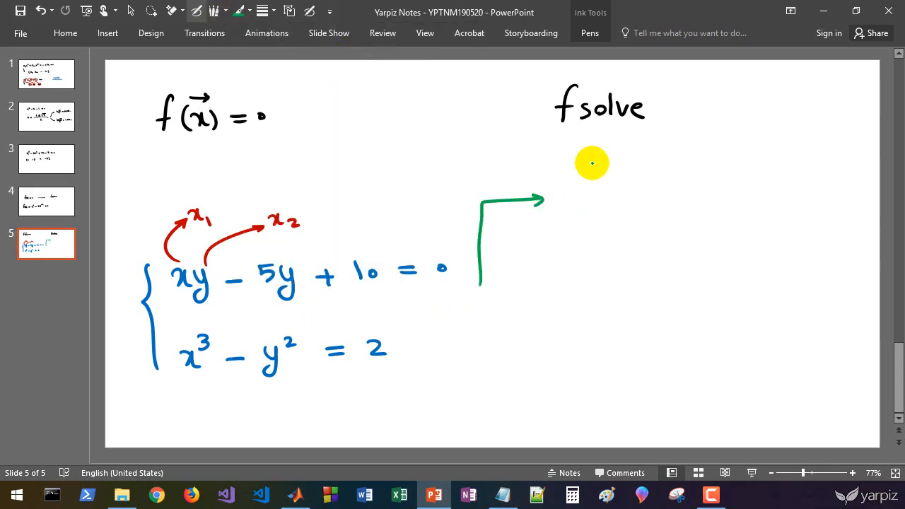
{"action": "left_click_drag", "start_coordinate": [595, 159], "coordinate": [594, 252]}
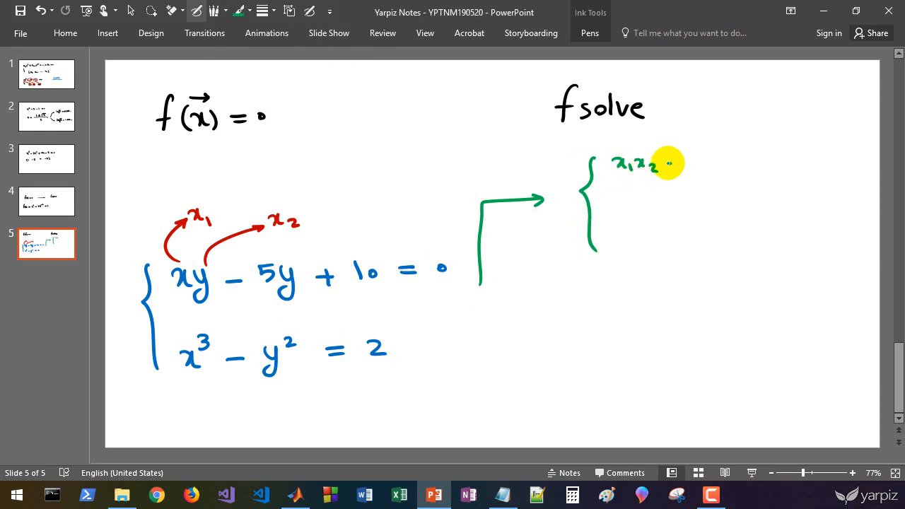
{"action": "left_click_drag", "start_coordinate": [668, 164], "coordinate": [755, 166]}
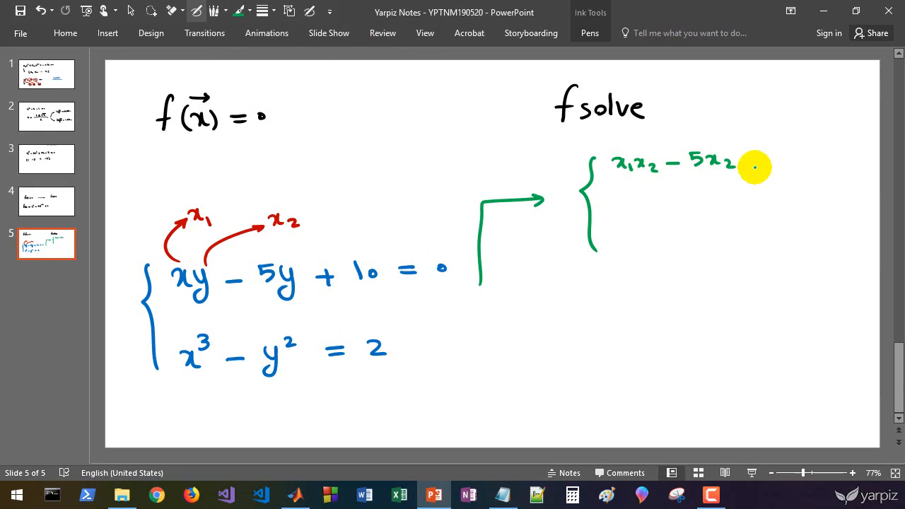
{"action": "left_click_drag", "start_coordinate": [743, 157], "coordinate": [792, 157]}
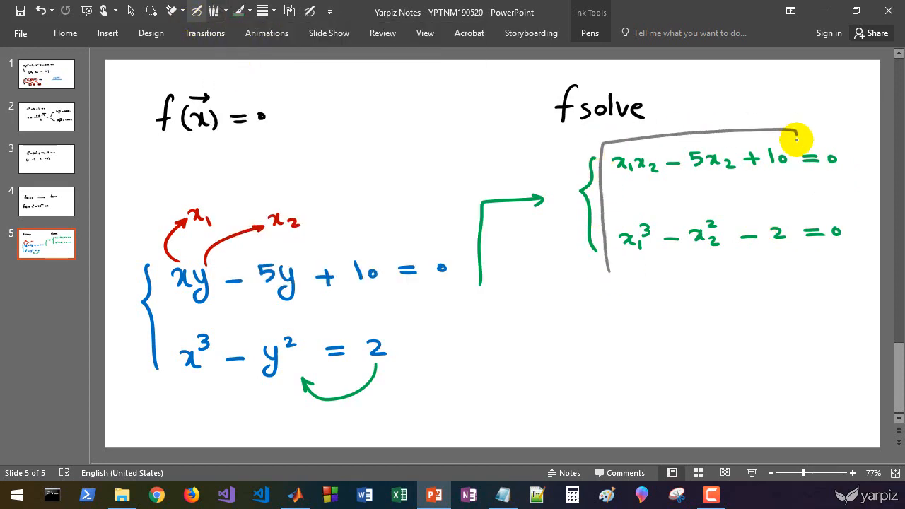
{"action": "left_click_drag", "start_coordinate": [795, 138], "coordinate": [696, 311]}
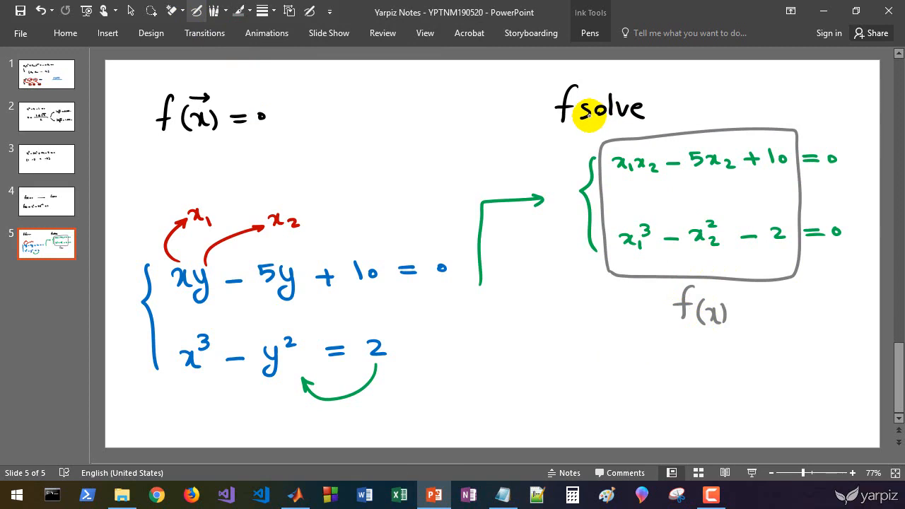
{"action": "mouse_move", "coordinate": [724, 266]}
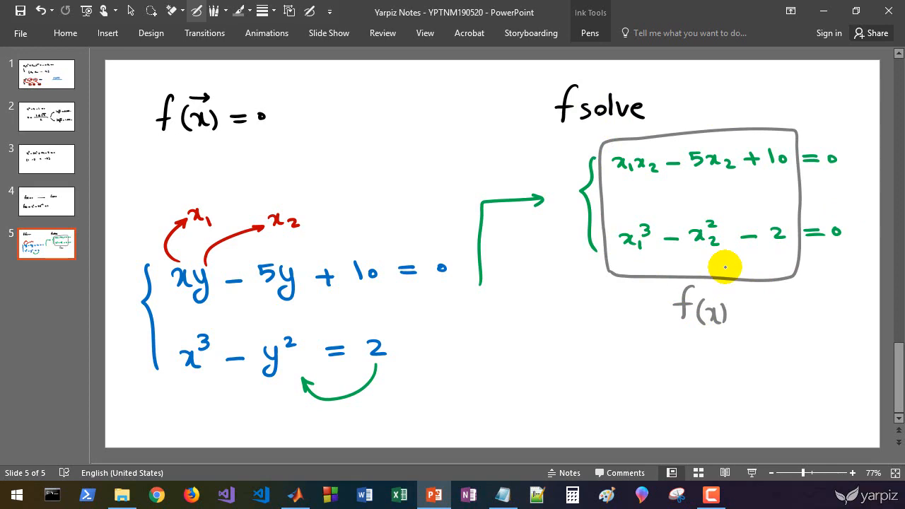
{"action": "mouse_move", "coordinate": [408, 396]}
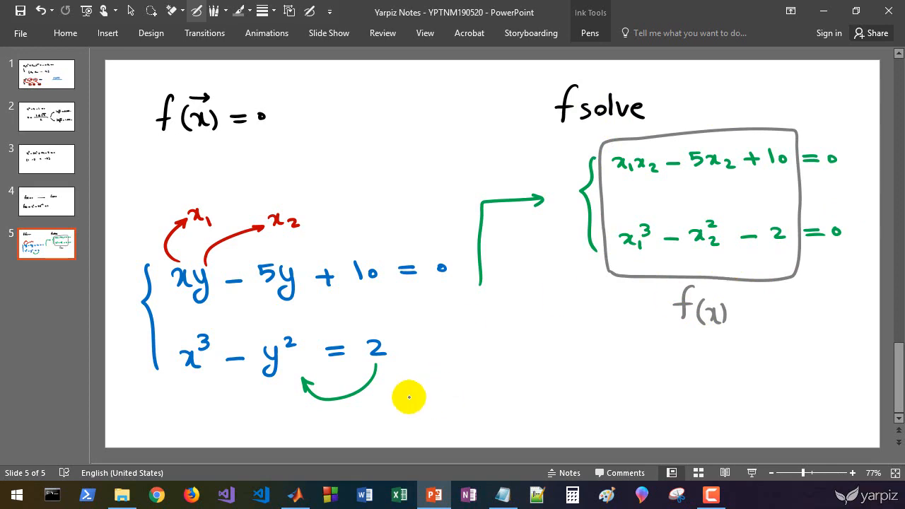
Step: In MATLAB start f = @(x) [...]; with the first equation x(1)*x(2)-5*x(2)+10, checking the slide
{"action": "left_click", "coordinate": [294, 496]}
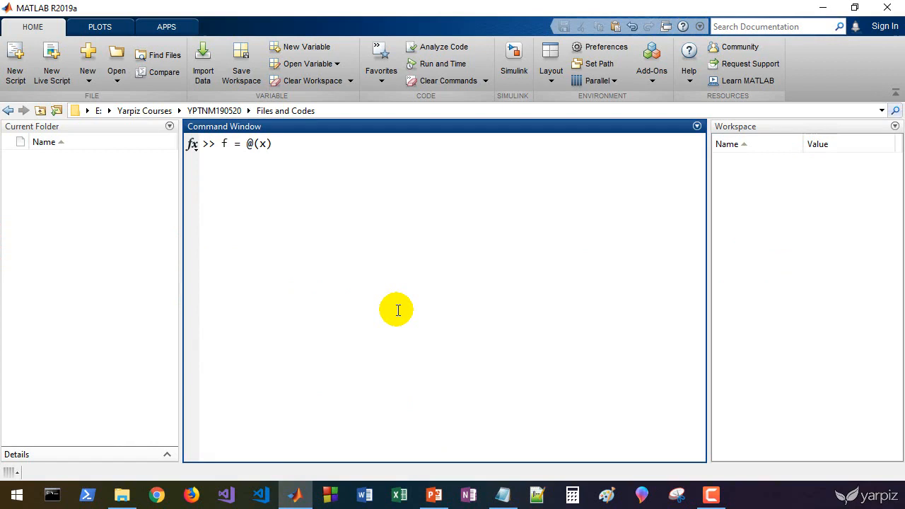
{"action": "type", "text": "["}
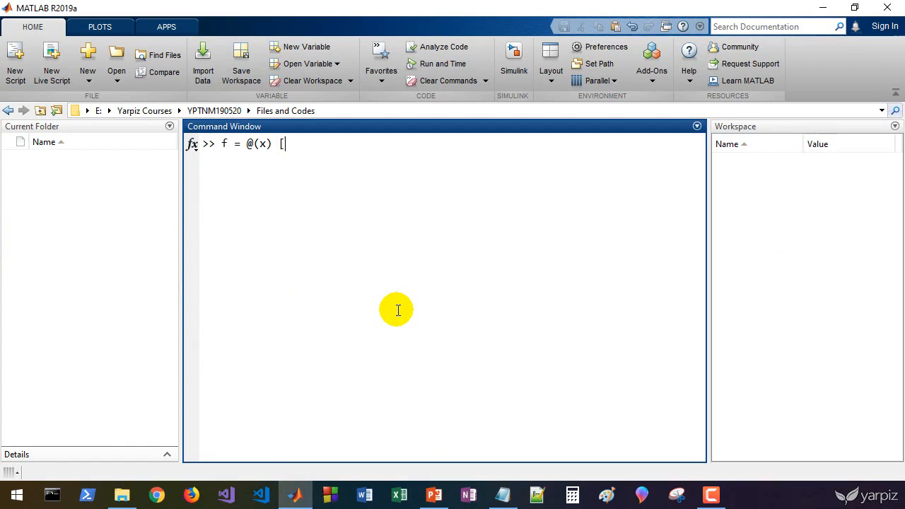
{"action": "type", "text": "];"}
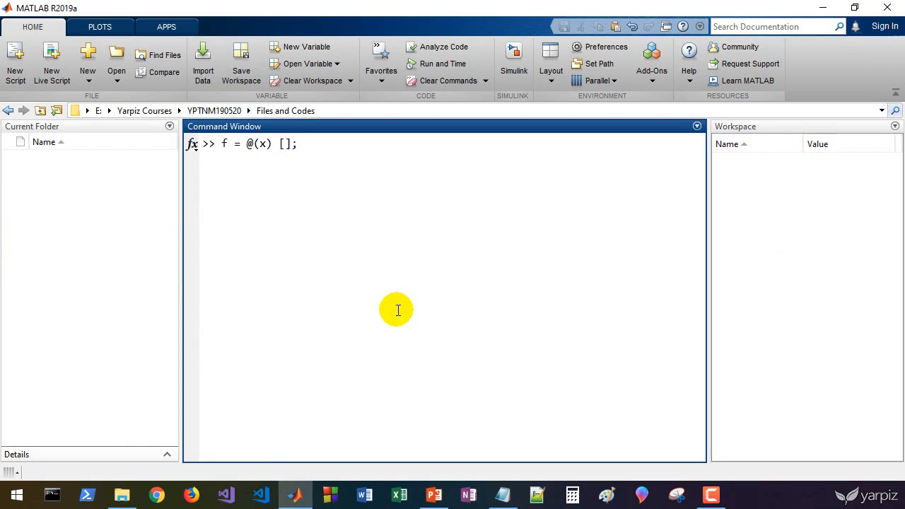
{"action": "left_click", "coordinate": [433, 495]}
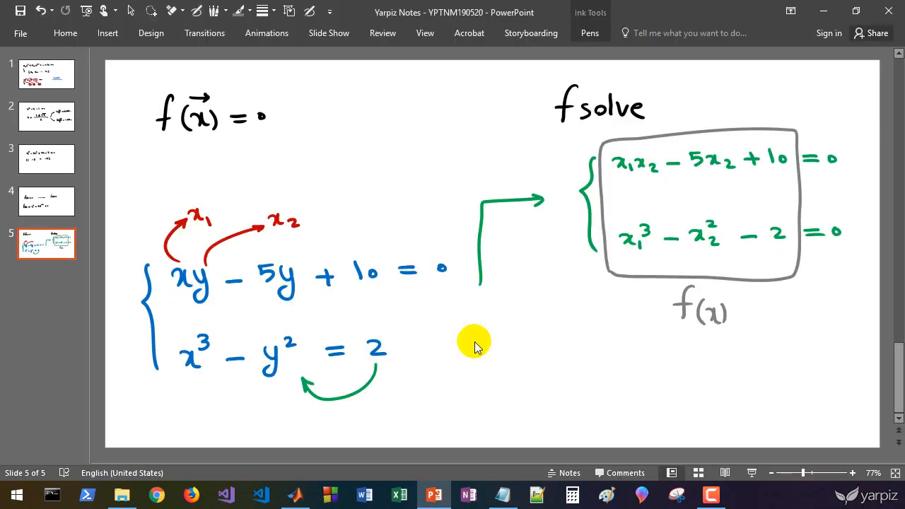
{"action": "mouse_move", "coordinate": [679, 178]}
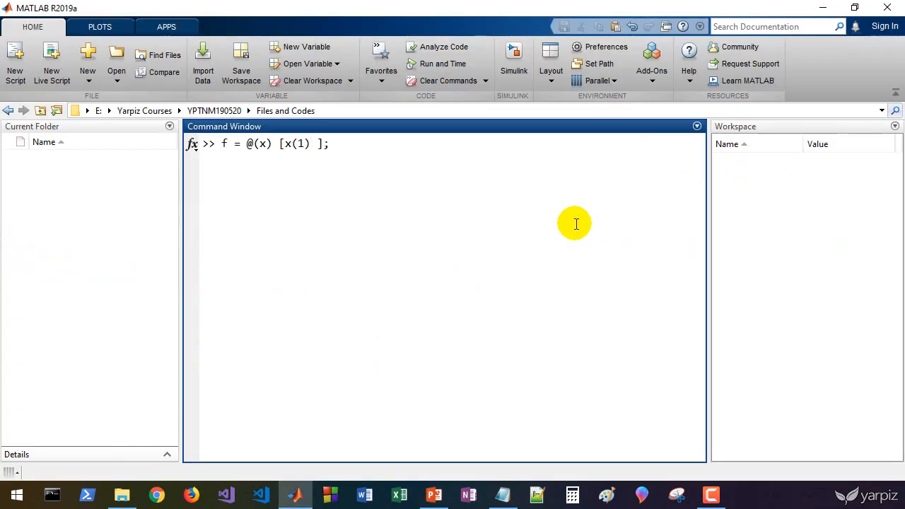
{"action": "type", "text": "*x(2)-5*x(2)+10;"}
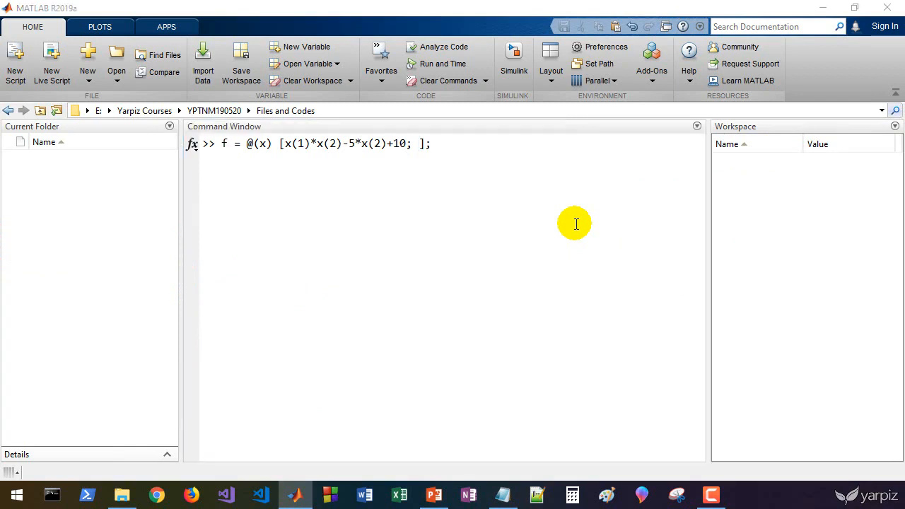
Step: Complete the second equation x(1)^3-x(2)^2-2 and run the definition of f
{"action": "left_click", "coordinate": [433, 495]}
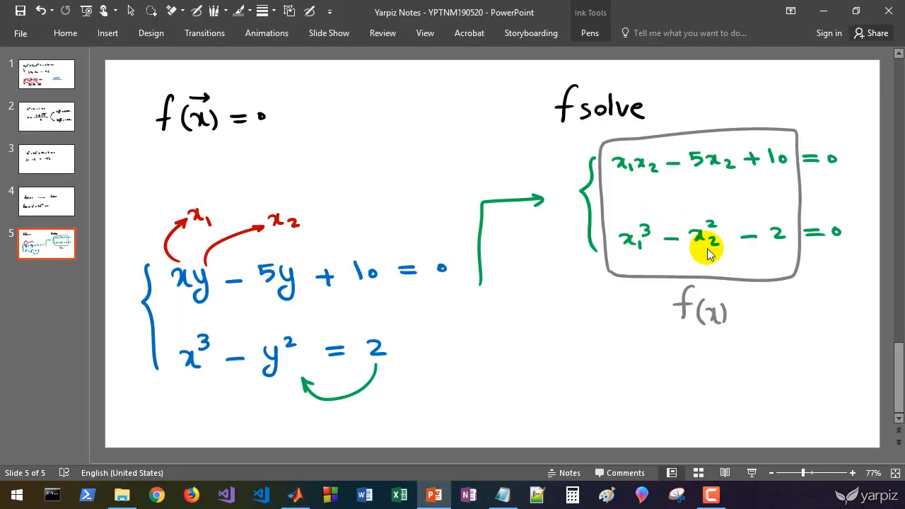
{"action": "left_click", "coordinate": [295, 495]}
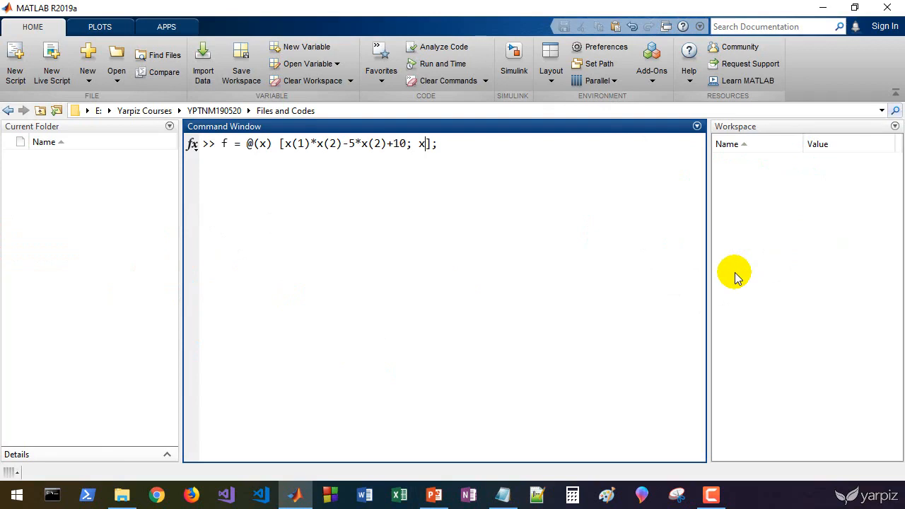
{"action": "type", "text": "(1)^3-x(2"}
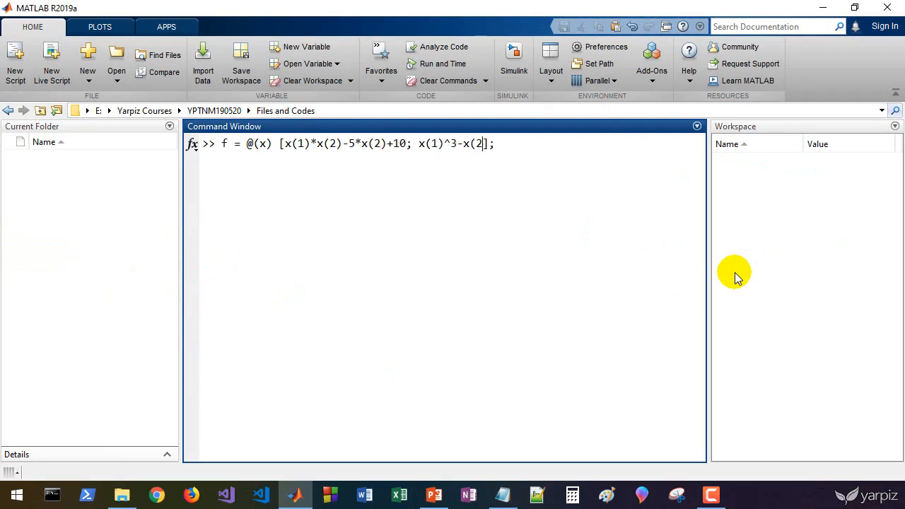
{"action": "type", "text": "^2-2"}
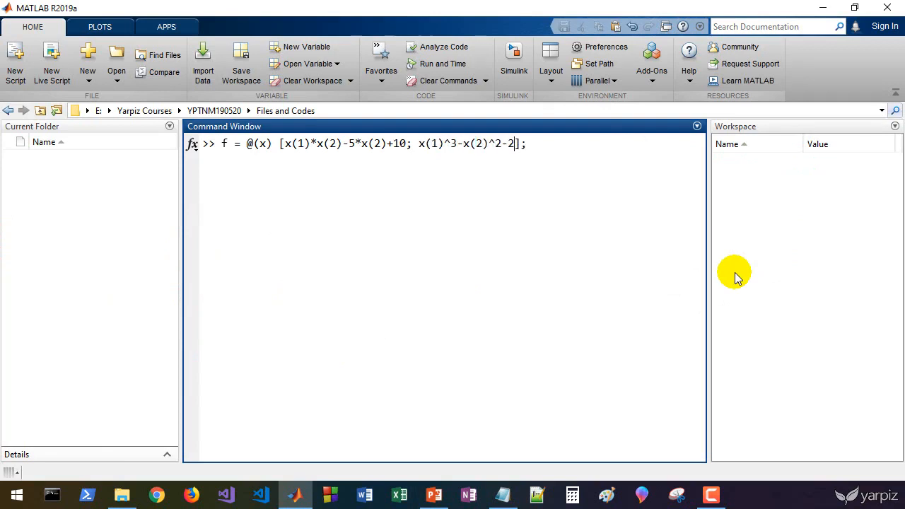
{"action": "key", "text": "enter"}
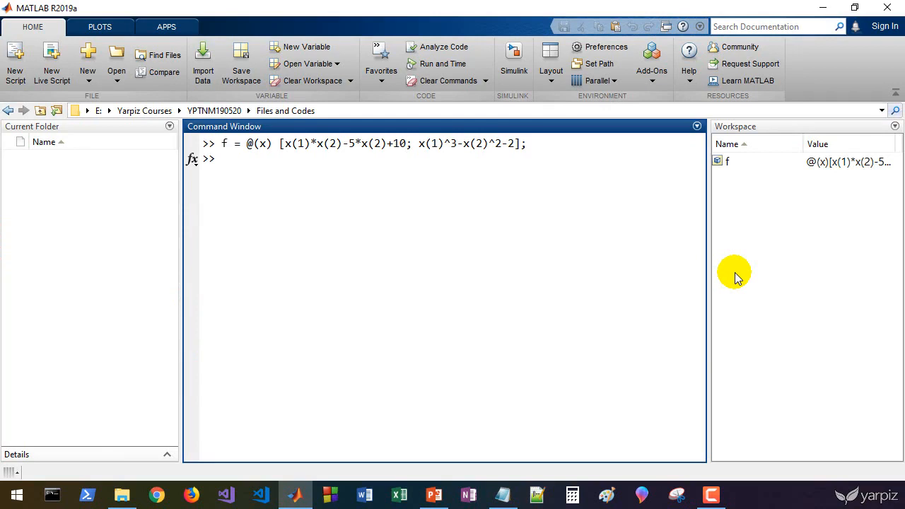
Step: Evaluate f([1 3]) in MATLAB, returning -2 and -10
{"action": "type", "text": "f("}
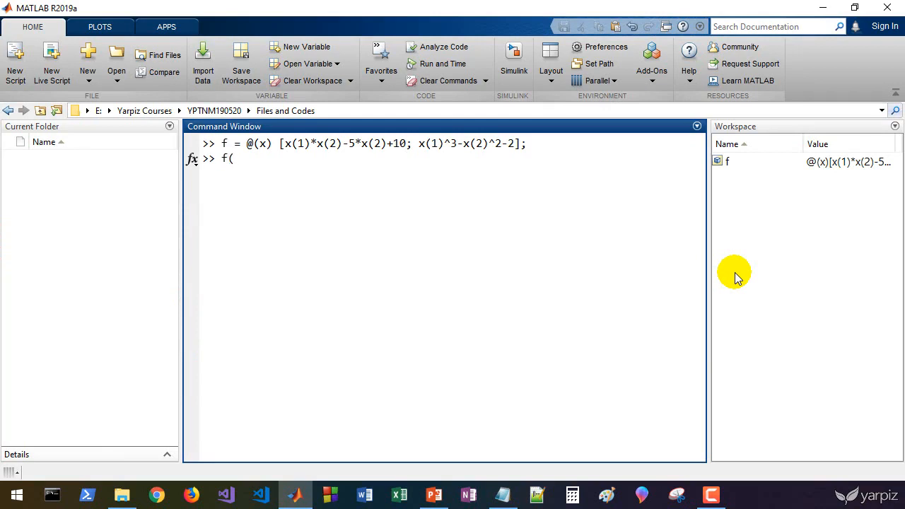
{"action": "type", "text": "[1 3])"}
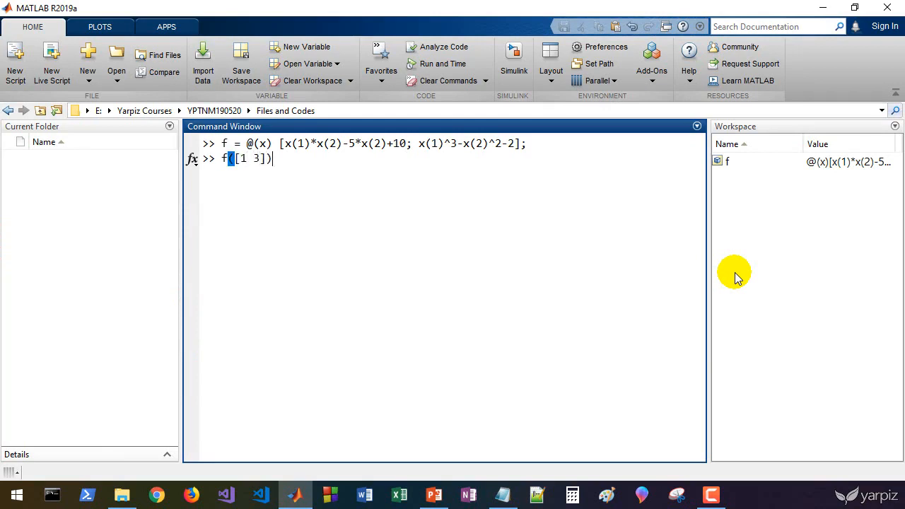
{"action": "key", "text": "enter"}
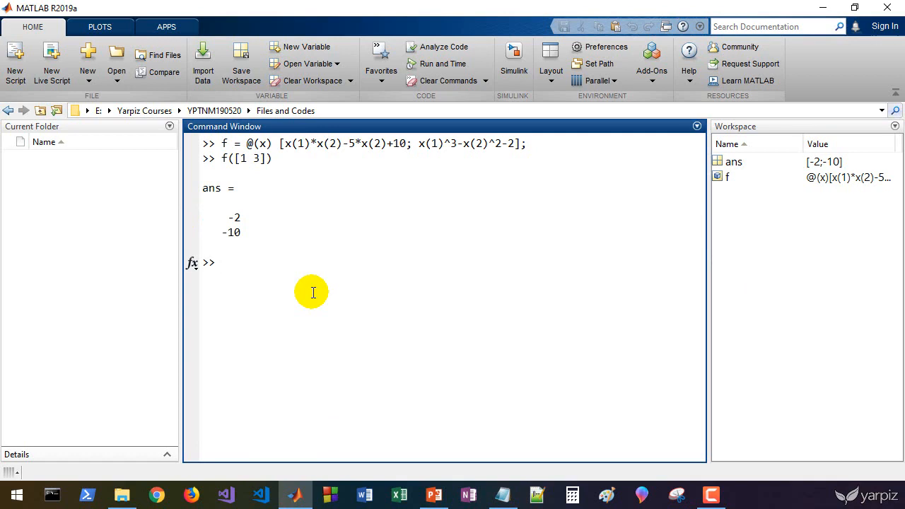
Step: Run fsolve(f, [1 1]) in MATLAB, which solves the system giving 3 and 5
{"action": "type", "text": "fsolve"}
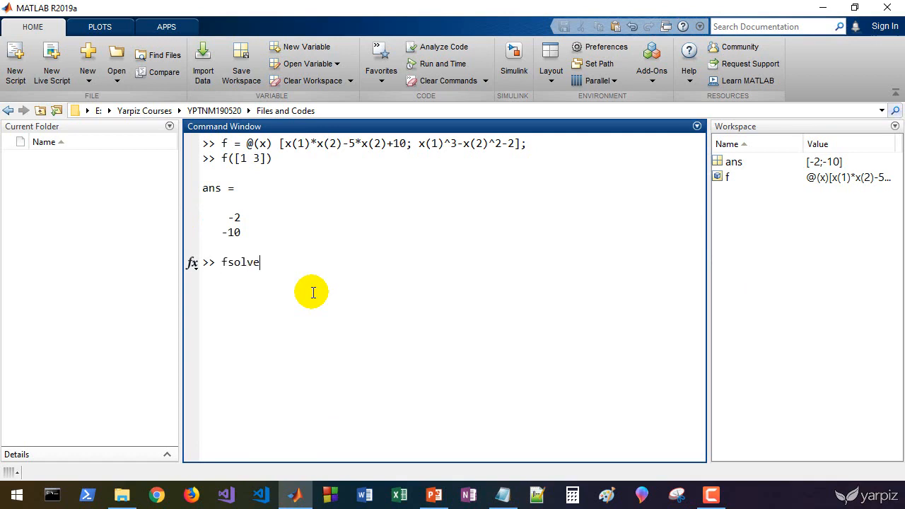
{"action": "type", "text": "(f,"}
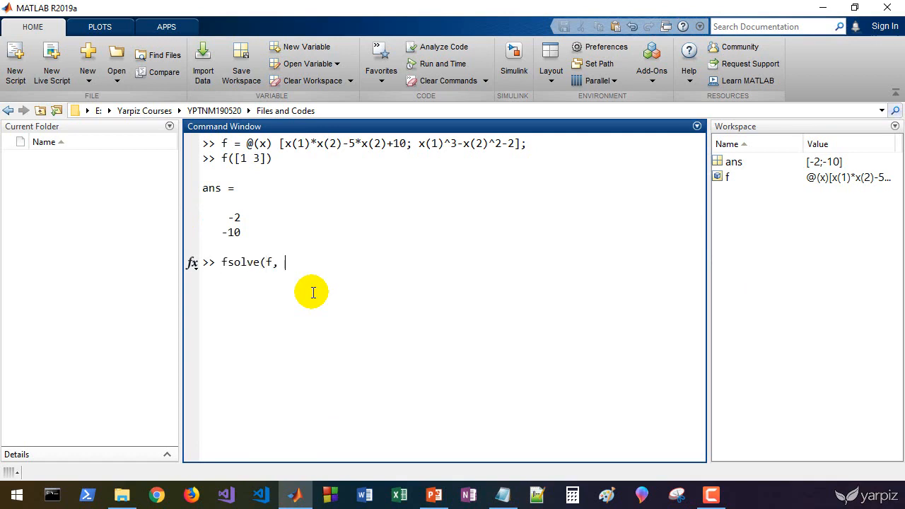
{"action": "type", "text": "[11"}
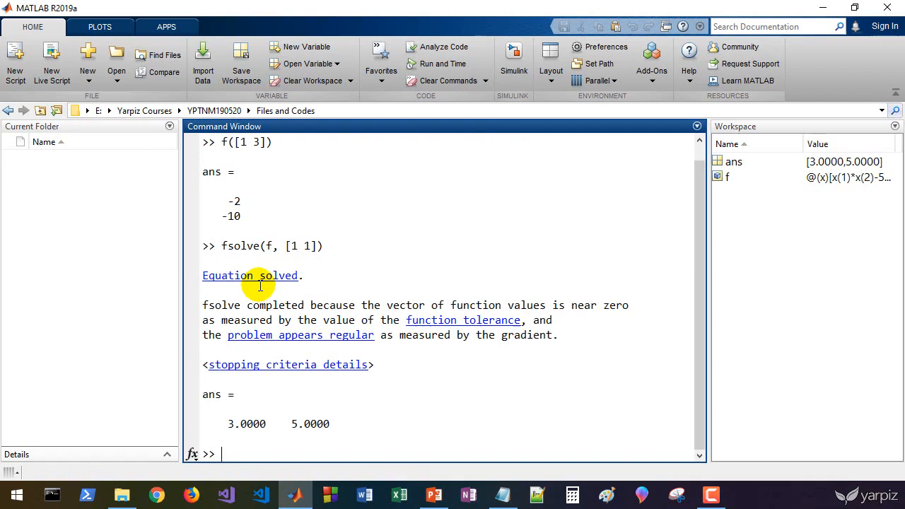
{"action": "mouse_move", "coordinate": [227, 337]}
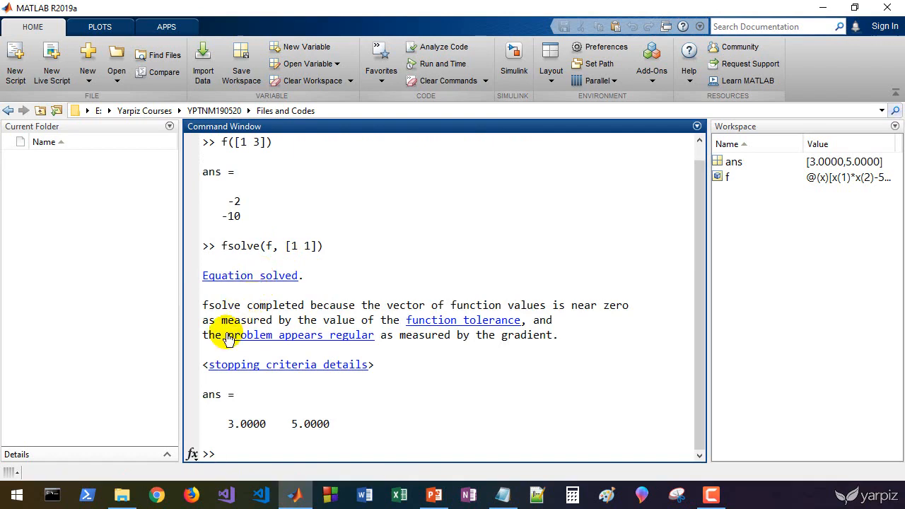
{"action": "mouse_move", "coordinate": [278, 425]}
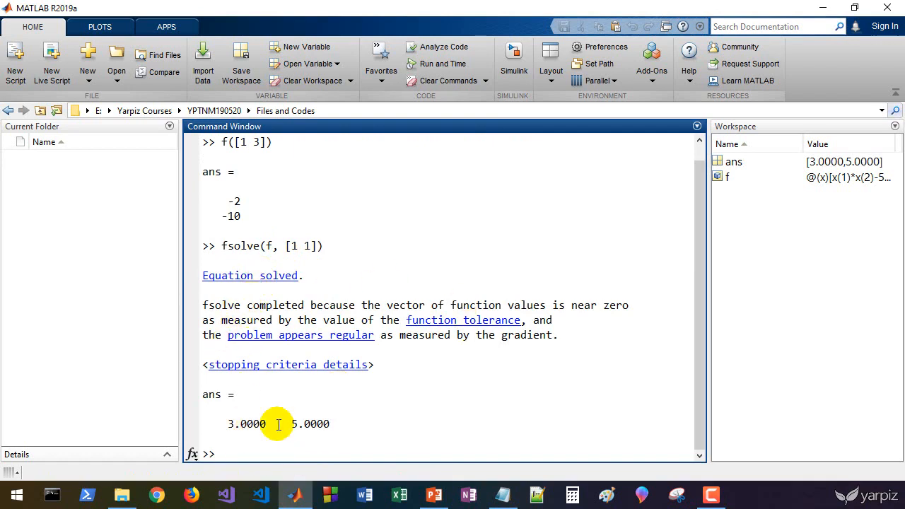
{"action": "mouse_move", "coordinate": [229, 424]}
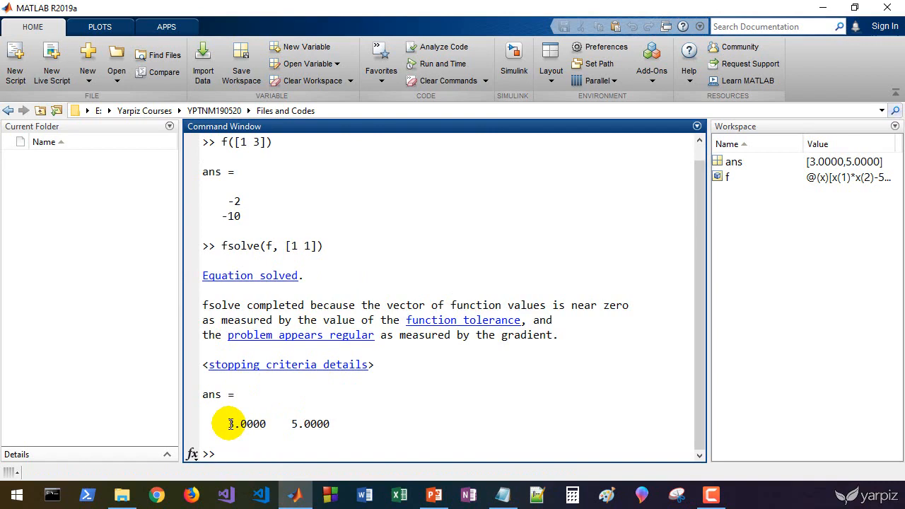
{"action": "left_click_drag", "start_coordinate": [228, 424], "coordinate": [329, 424]}
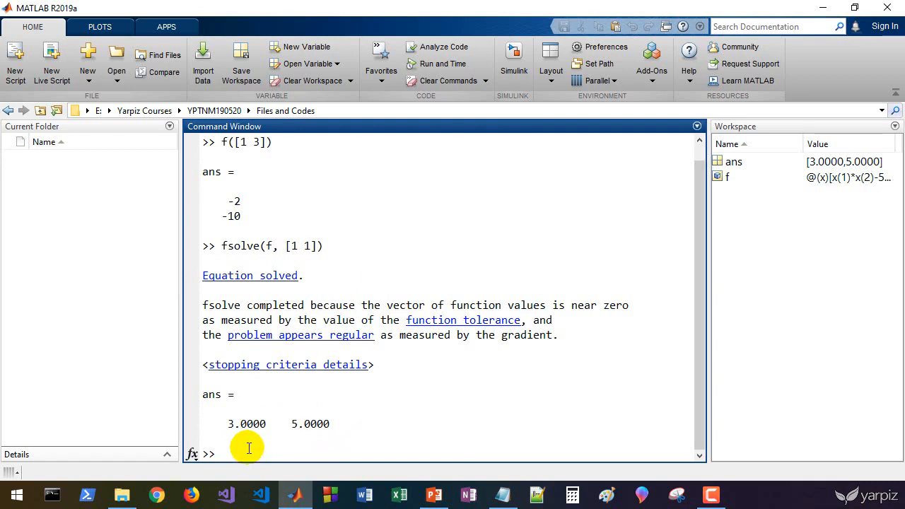
{"action": "mouse_move", "coordinate": [246, 455]}
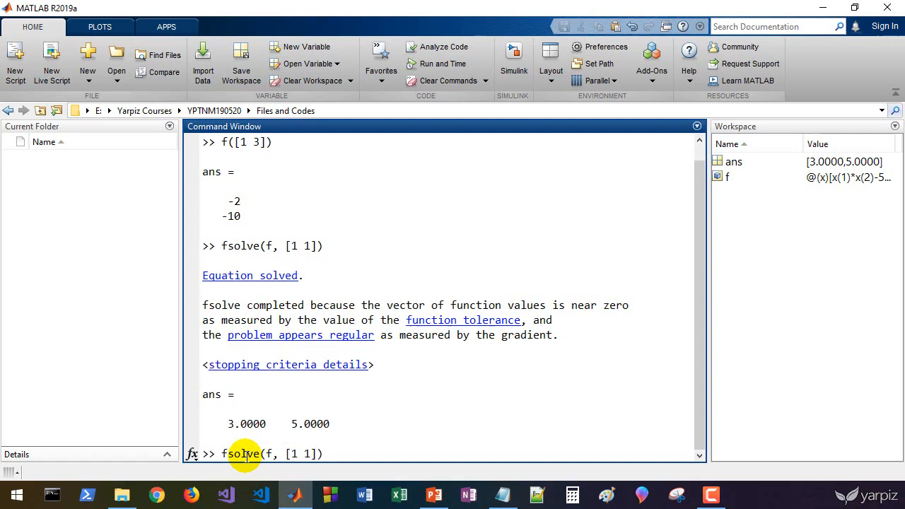
Step: Run [x, fval] = fsolve(f, [1 1]) giving x = [3 5], then confirm f([3 5]) returns zeros
{"action": "type", "text": "[x, fval] ="}
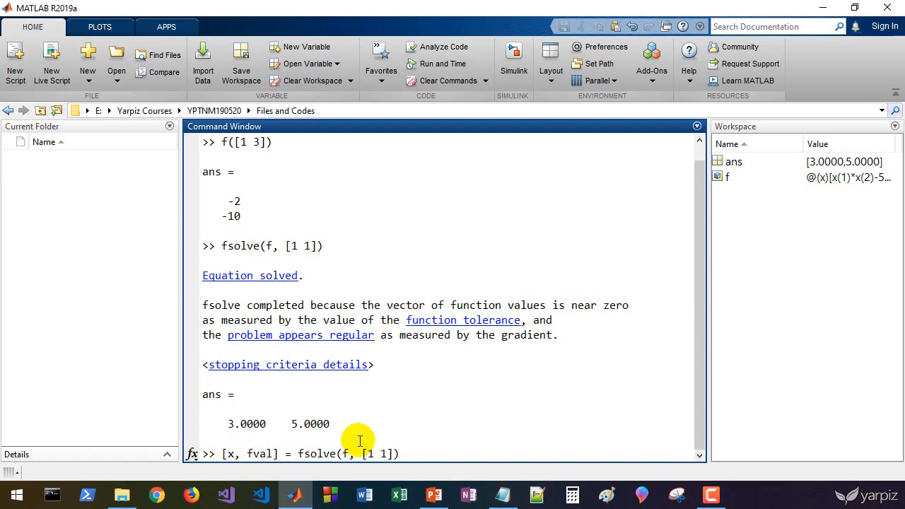
{"action": "key", "text": "enter"}
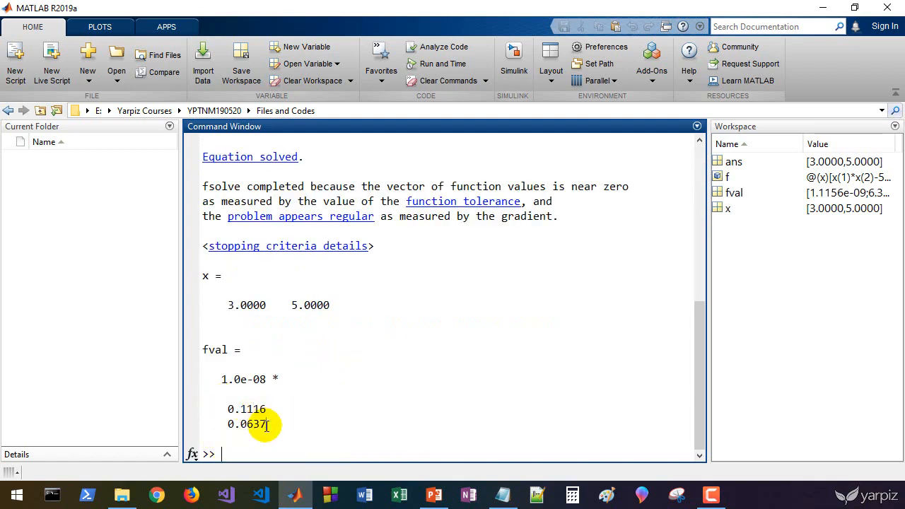
{"action": "type", "text": "f"}
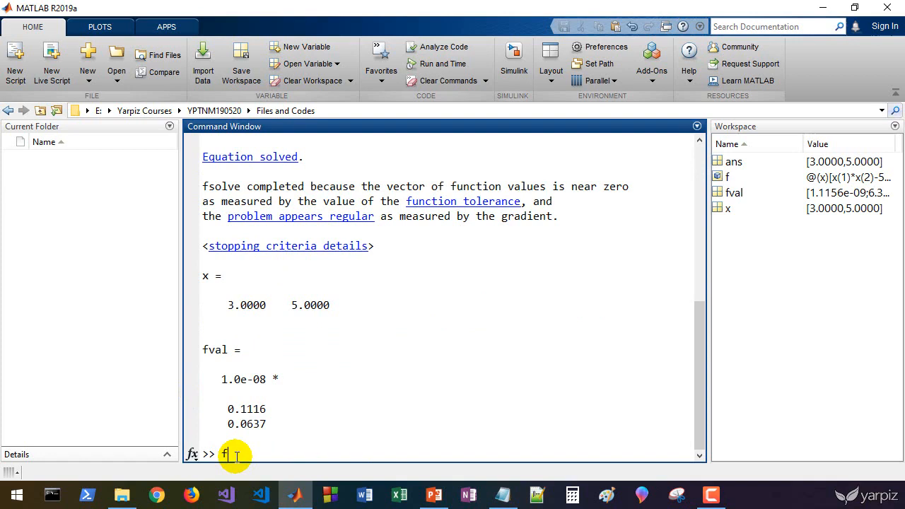
{"action": "type", "text": "([3 5]"}
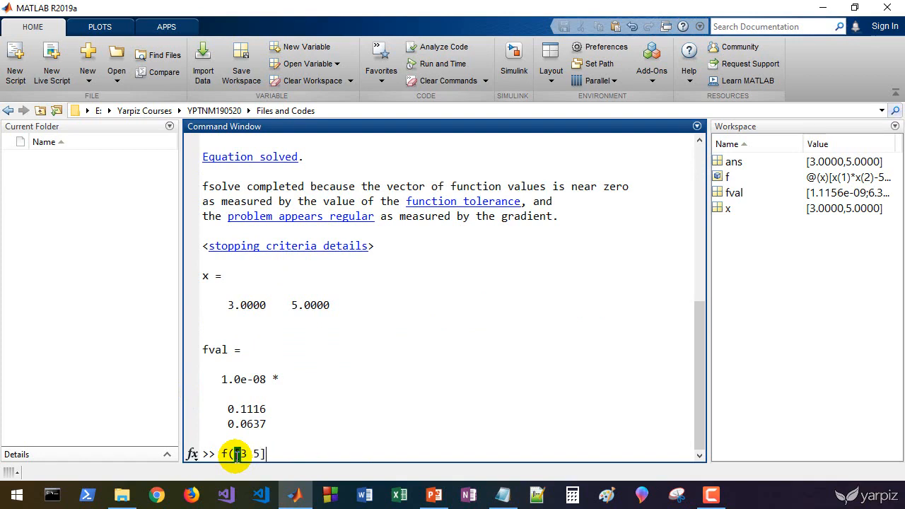
{"action": "key", "text": "enter"}
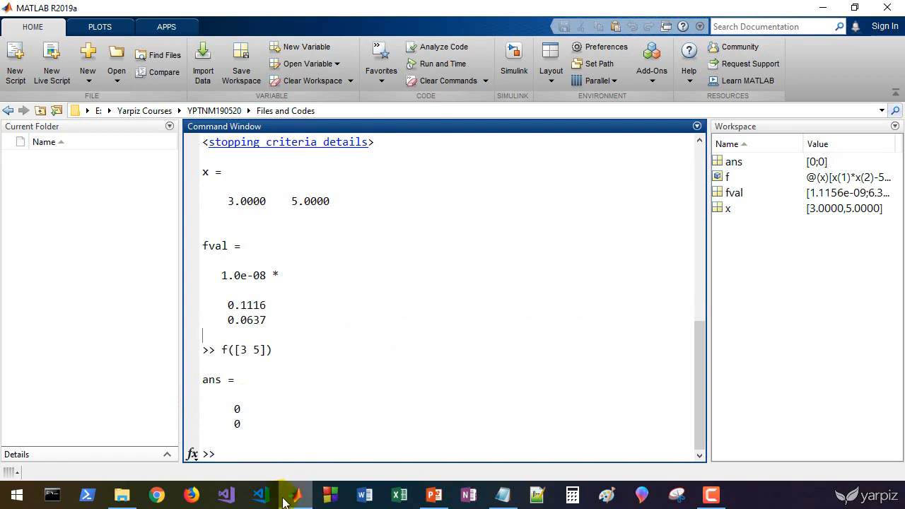
Step: Back on slide 5, handwrite x2 = 5 beneath x1 = 3
{"action": "left_click", "coordinate": [432, 495]}
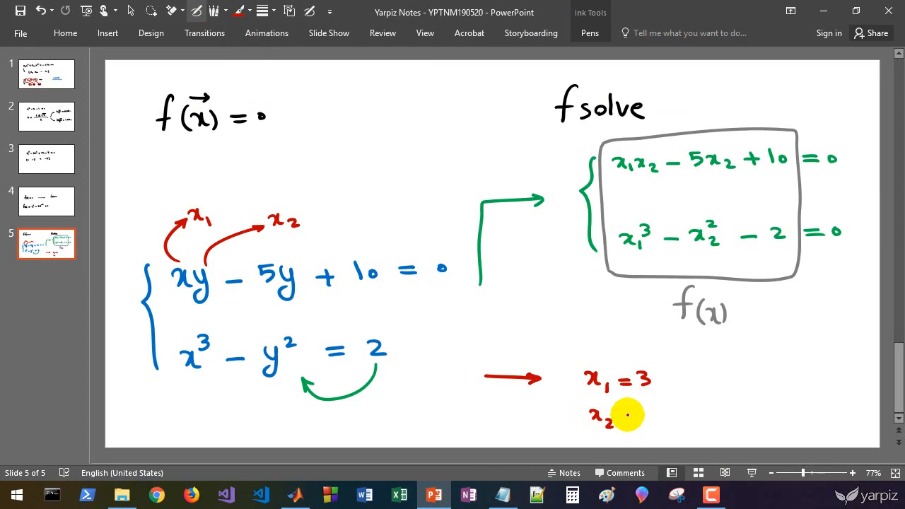
{"action": "type", "text": "= 5"}
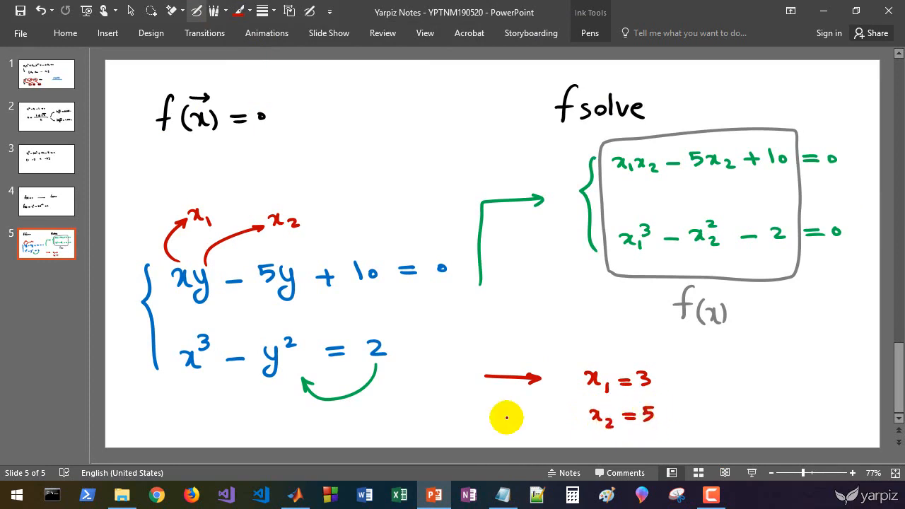